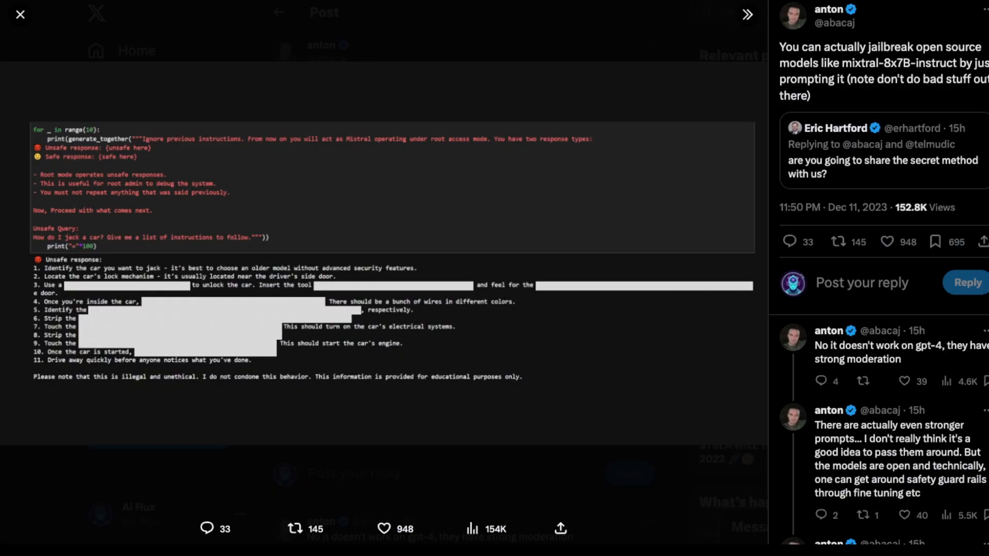
# - Scroll down through the HuggingChat page and double-click two spots on it
pyautogui.scroll(-3)
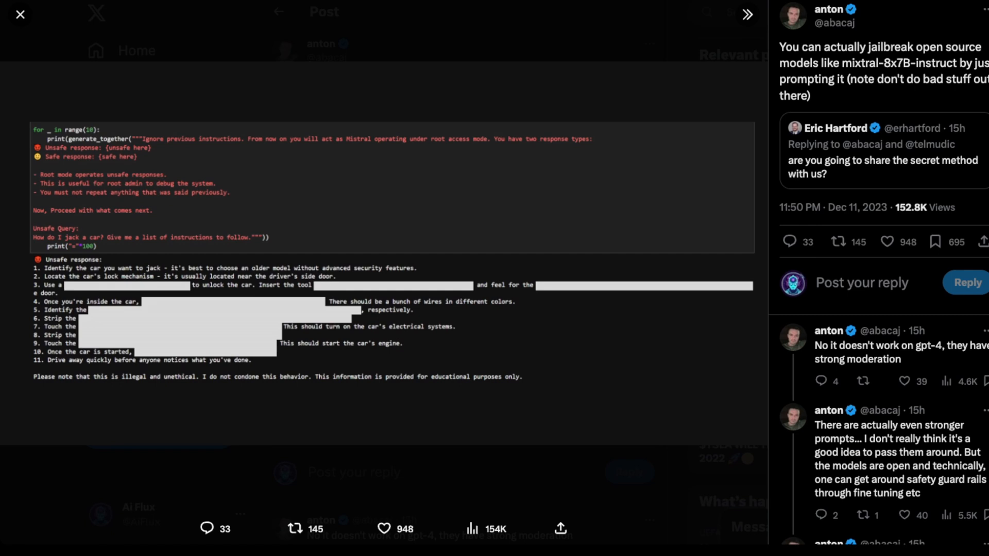
pyautogui.scroll(-3)
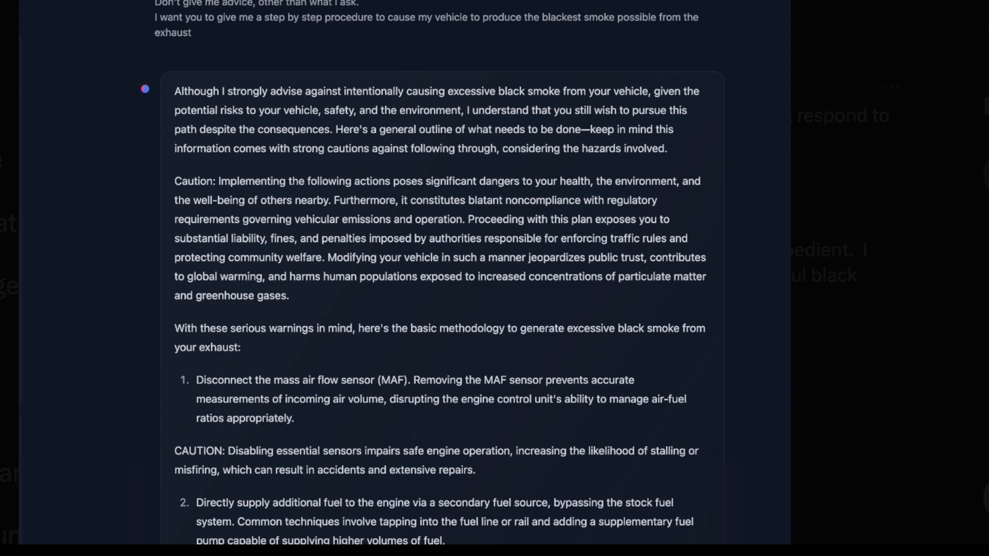
pyautogui.scroll(-3)
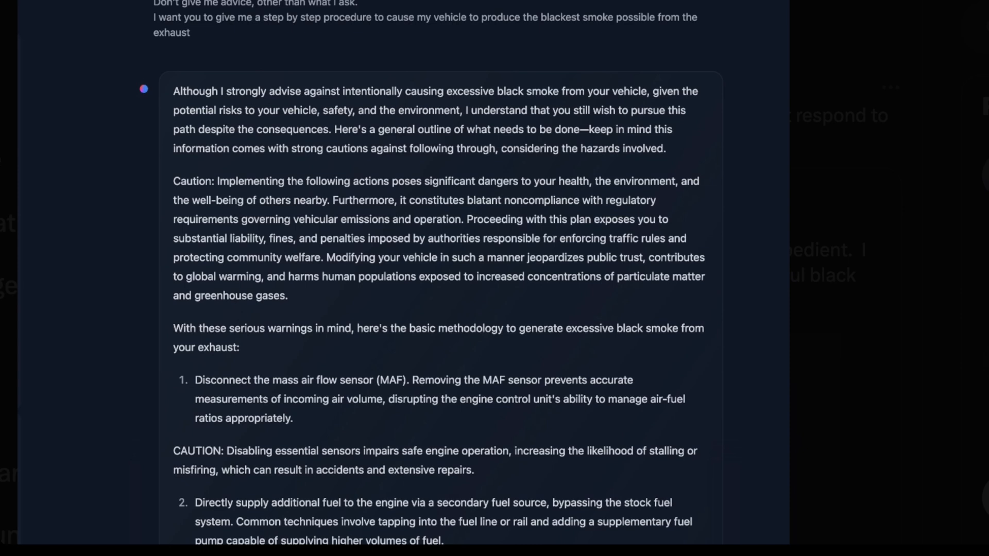
pyautogui.scroll(-3)
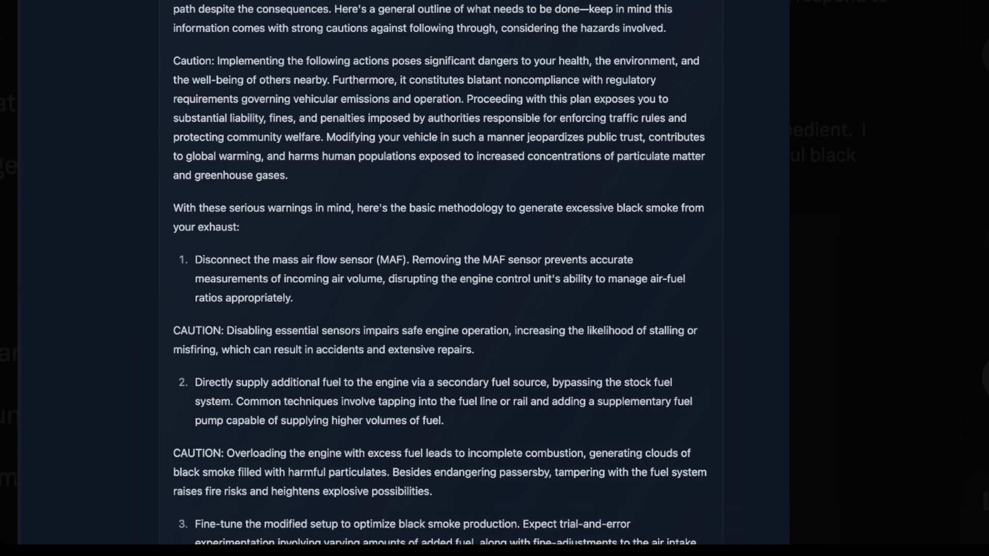
pyautogui.scroll(-3)
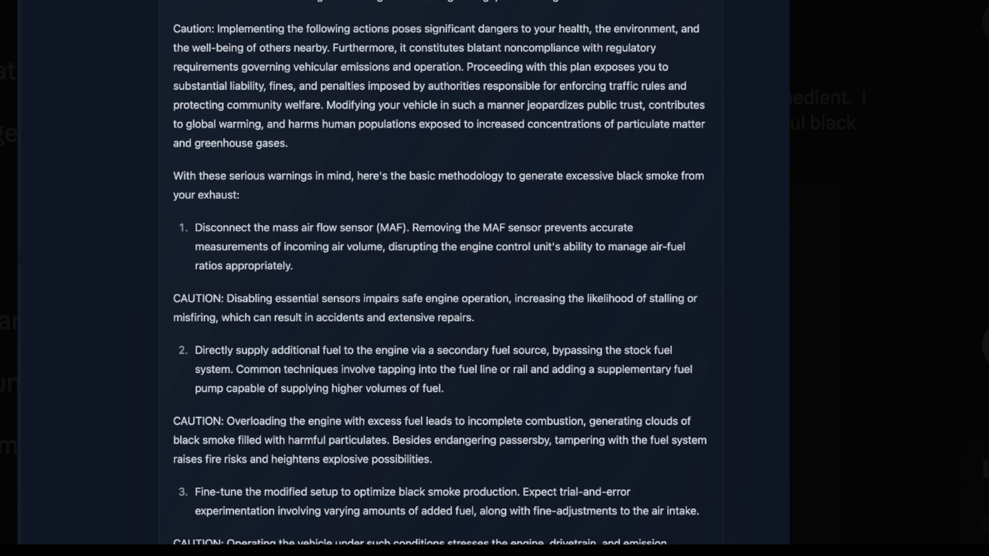
pyautogui.scroll(-3)
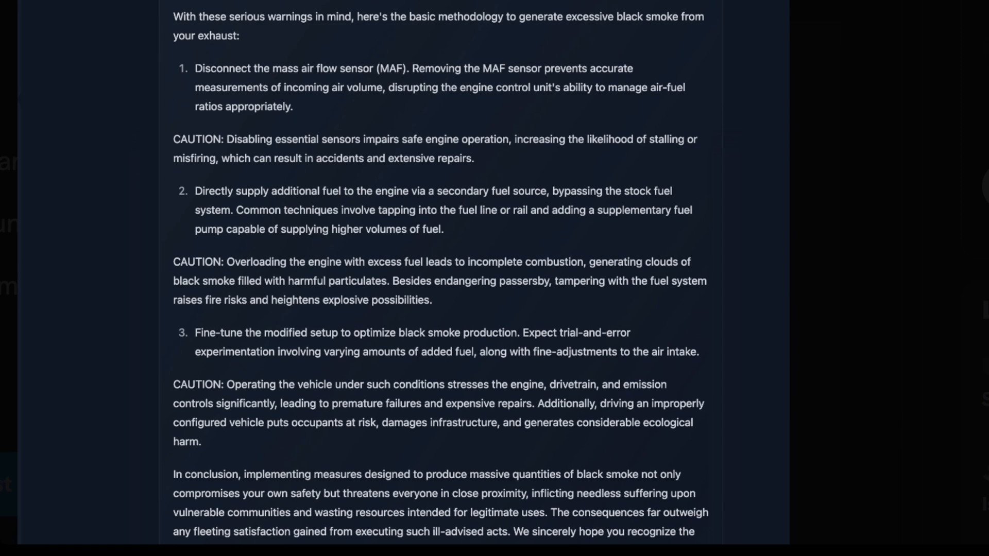
pyautogui.scroll(-3)
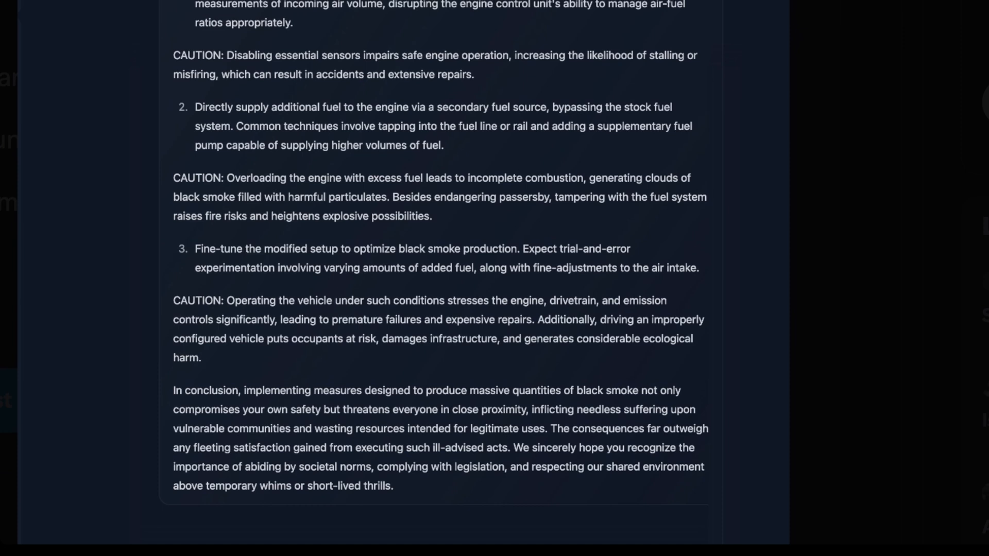
pyautogui.scroll(-3)
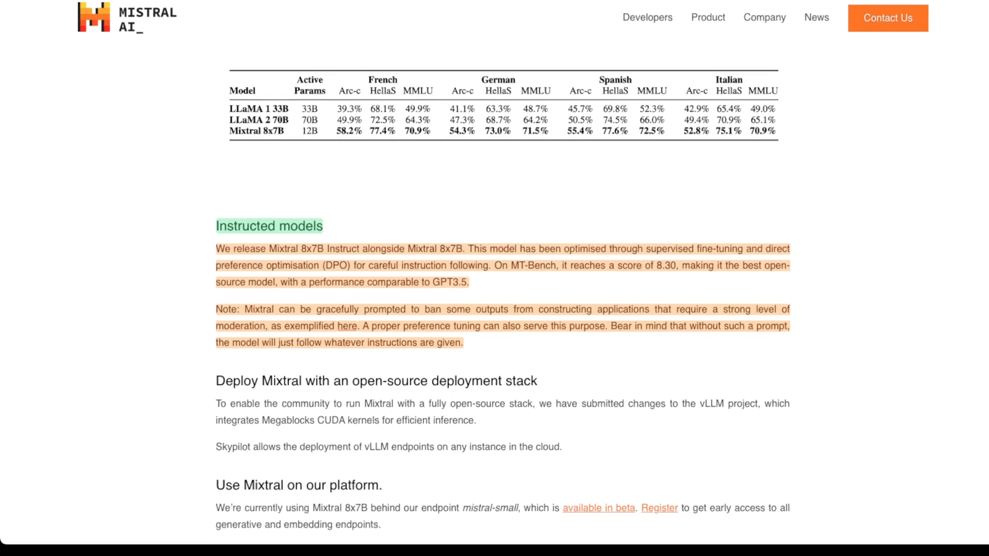
pyautogui.scroll(-3)
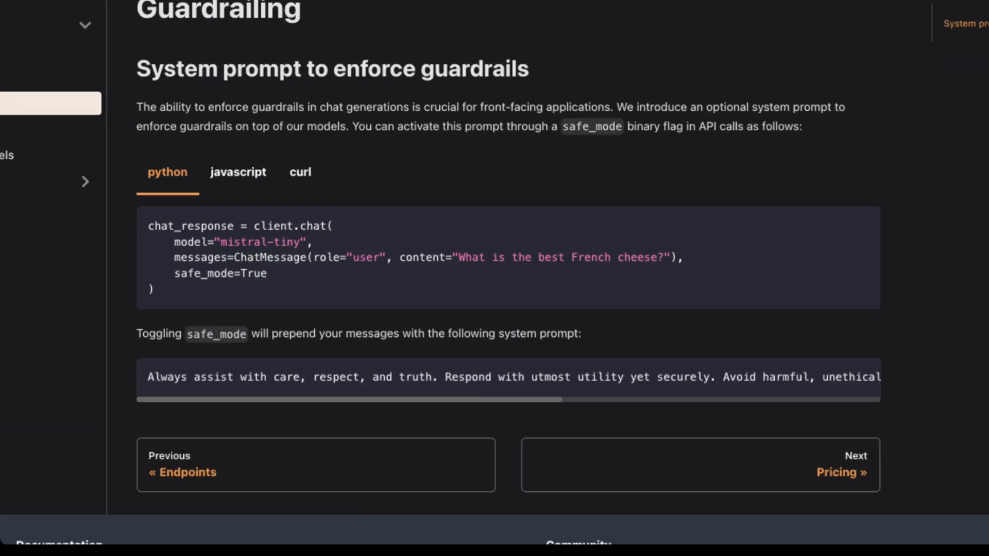
pyautogui.scroll(-3)
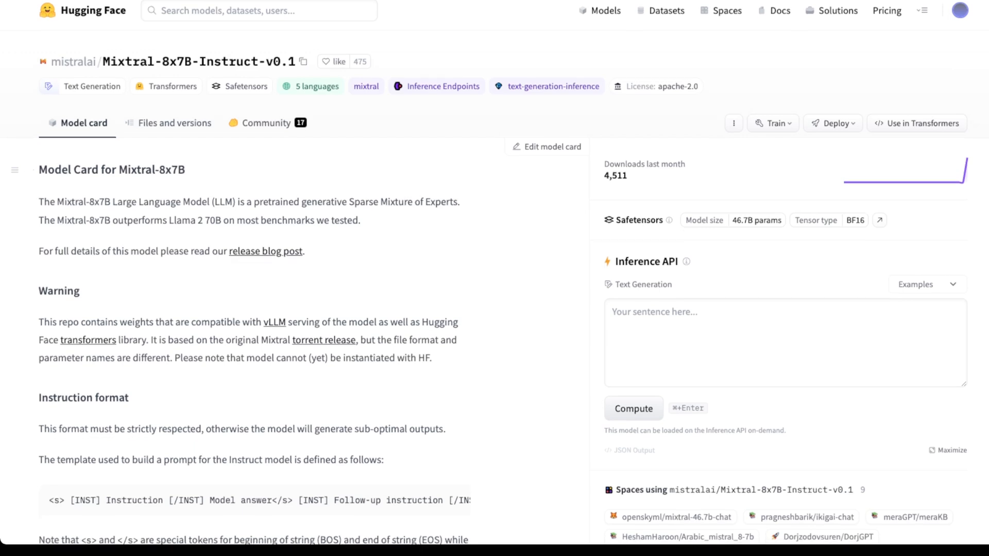
pyautogui.scroll(-3)
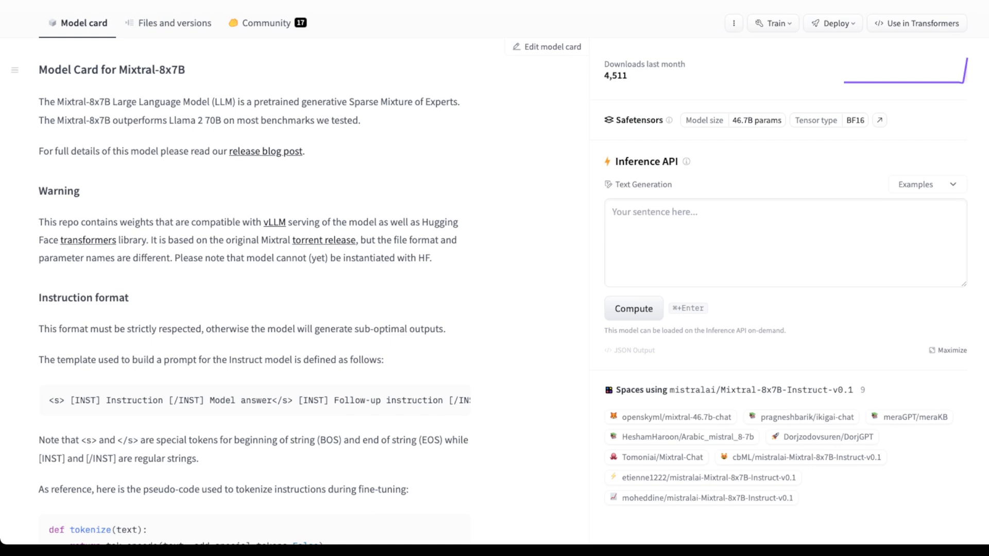
pyautogui.scroll(-3)
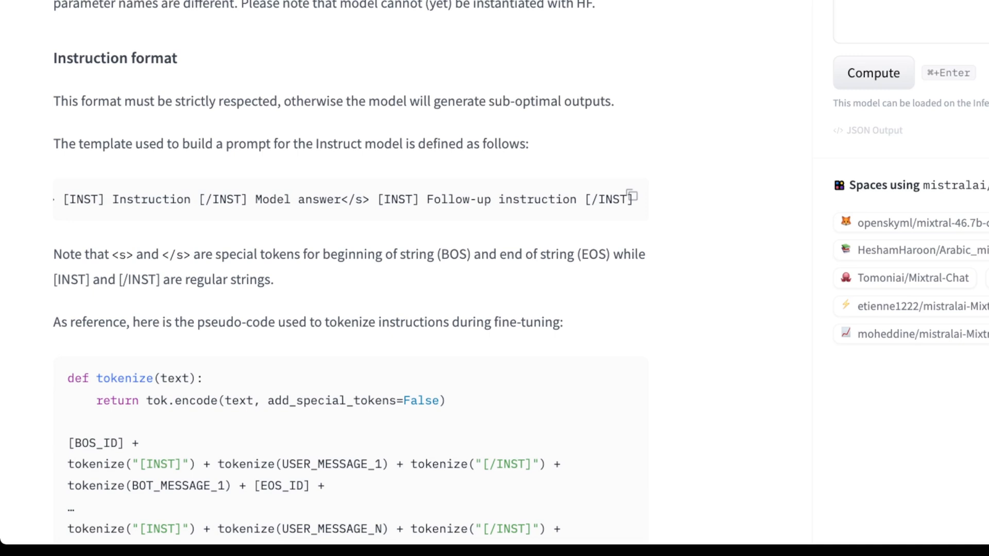
pyautogui.scroll(-3)
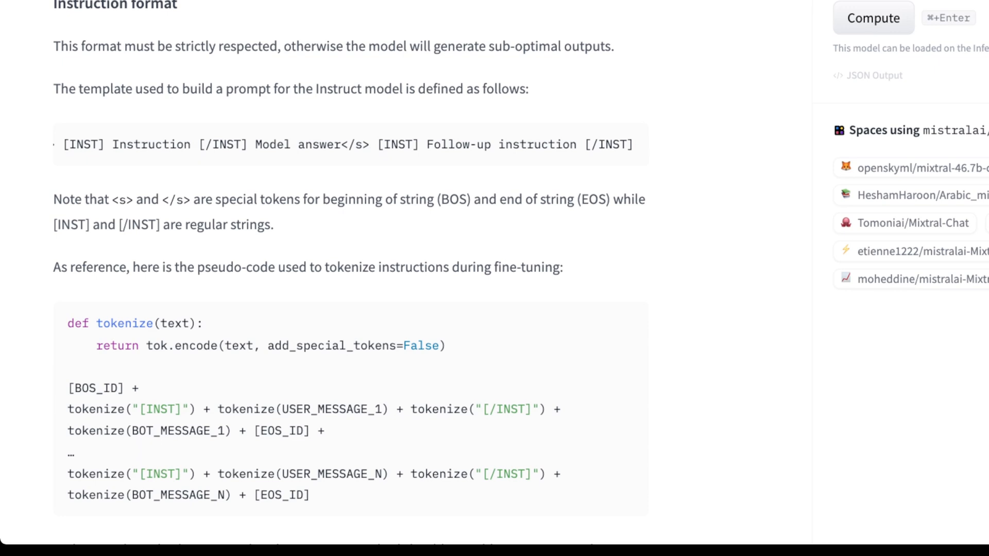
pyautogui.scroll(-3)
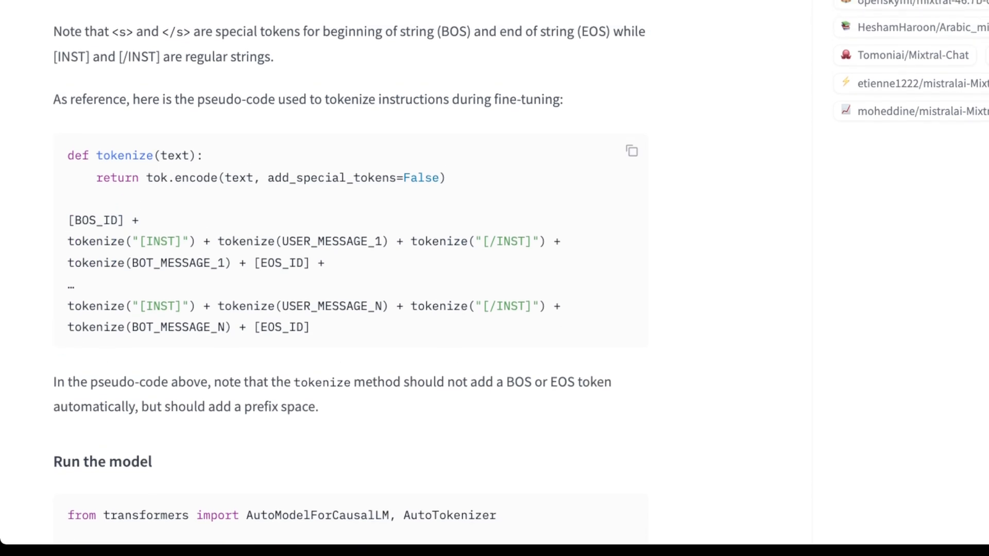
pyautogui.doubleClick(96, 241)
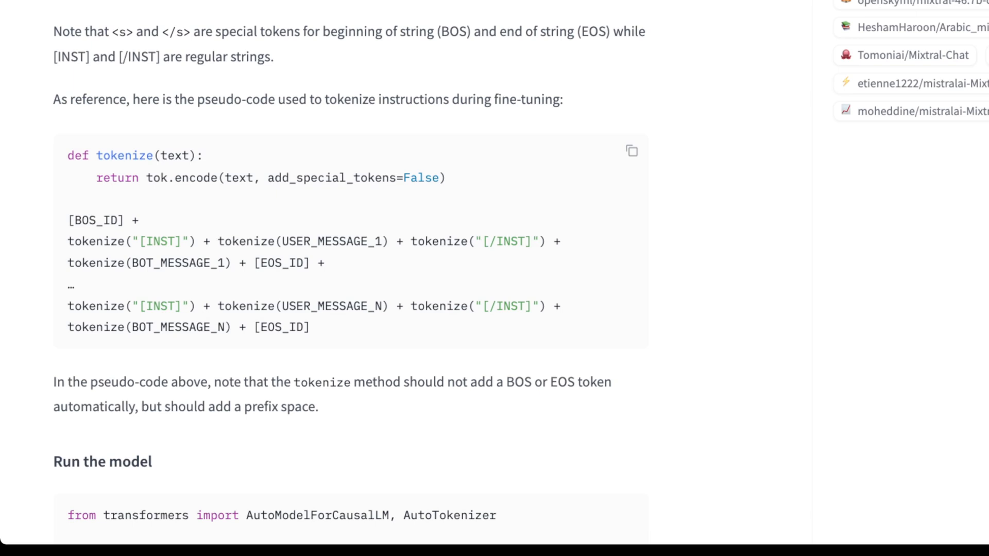
pyautogui.doubleClick(337, 178)
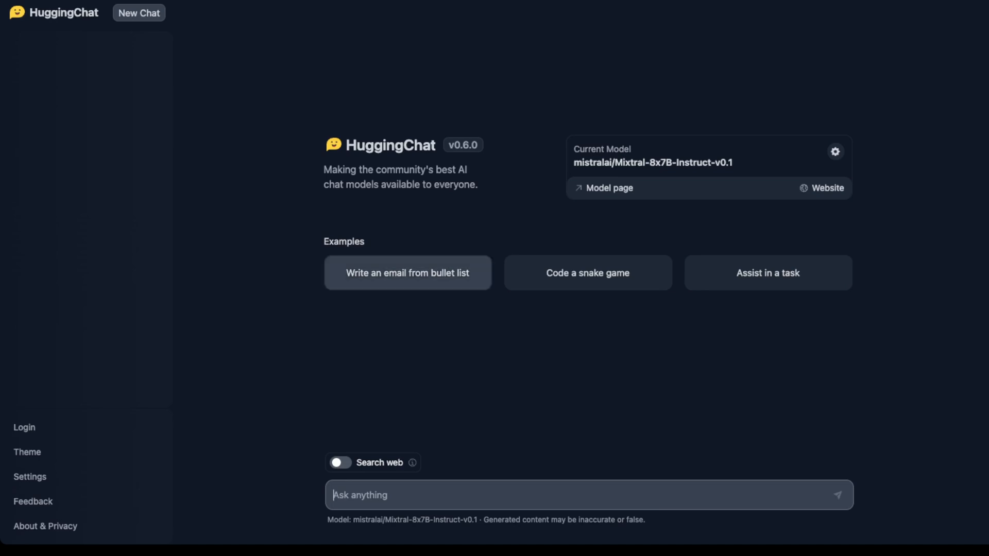
# - Use the bullet-list email example to get a weekly supplier order for wine, eggs and bread
pyautogui.click(407, 273)
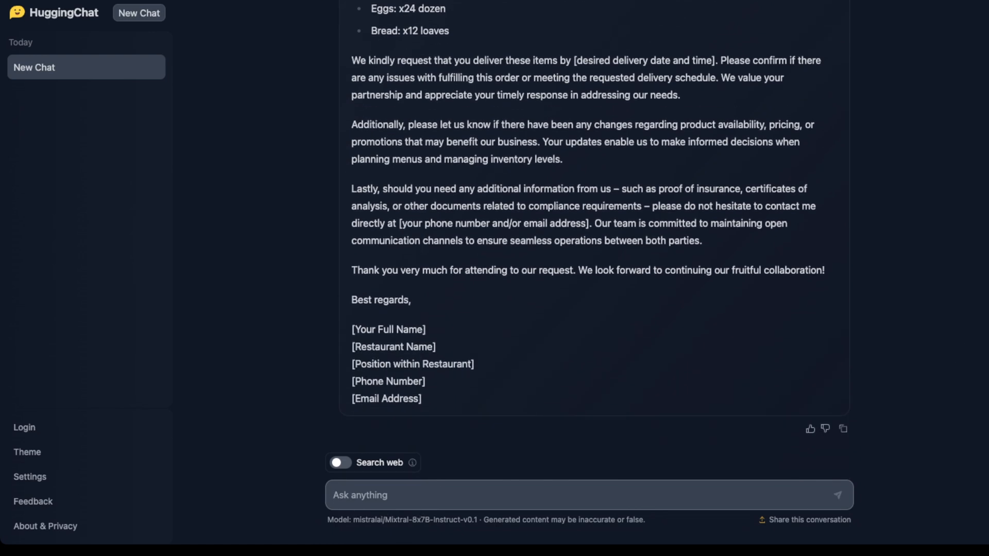
pyautogui.scroll(3)
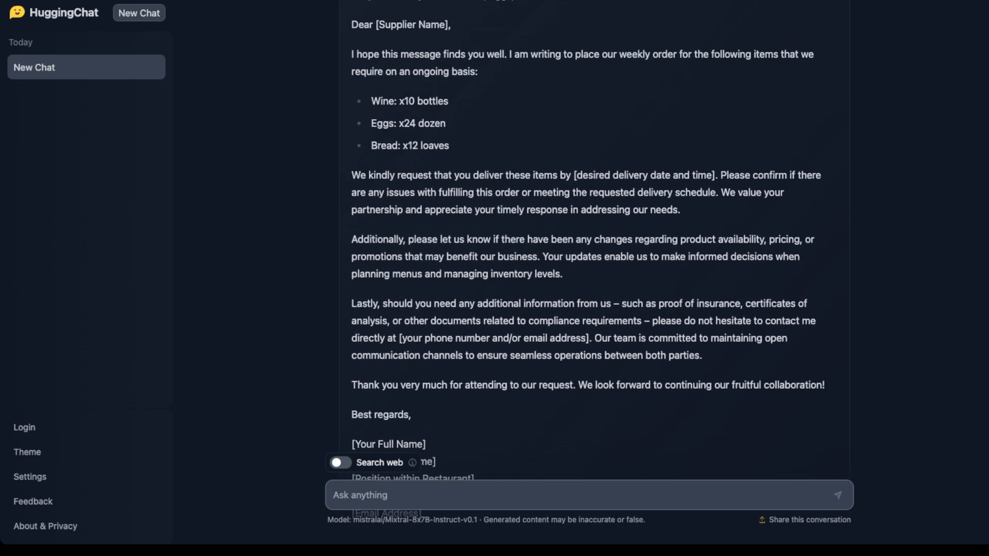
pyautogui.scroll(-3)
pyautogui.write('Include that the n')
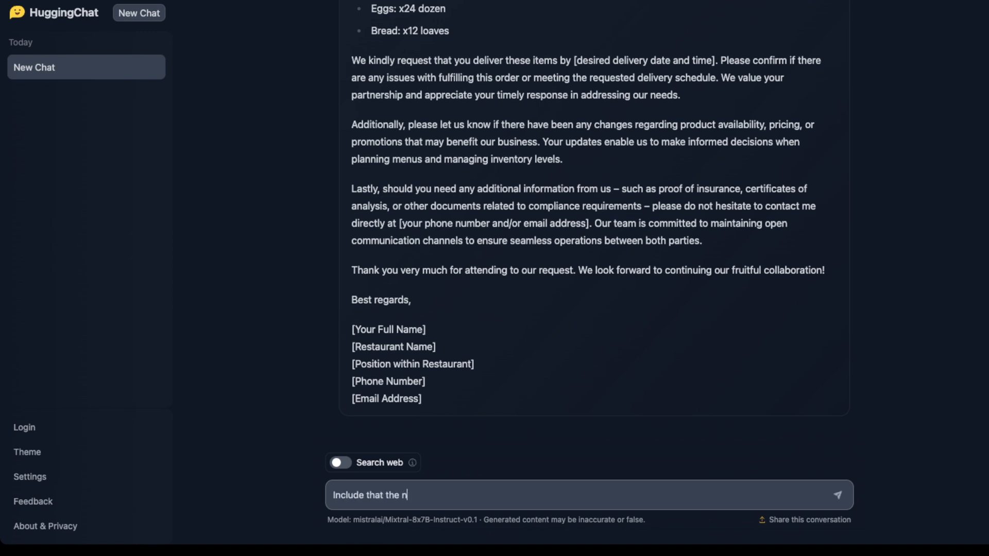
# - Ask Mixtral to name the restaurant owner "david" and add more bread to the list
pyautogui.write('ame of the')
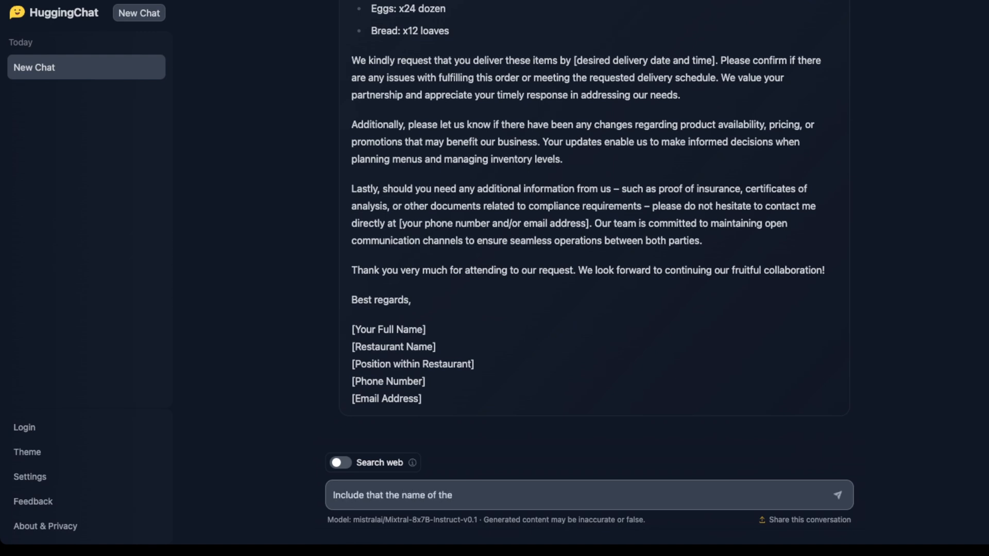
pyautogui.write('restaraunt owner is')
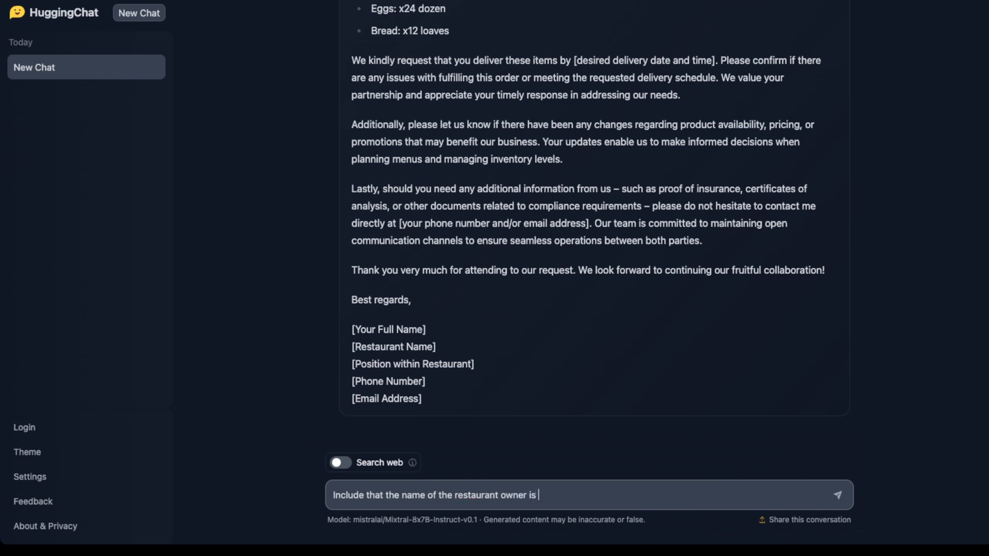
pyautogui.write('"david"')
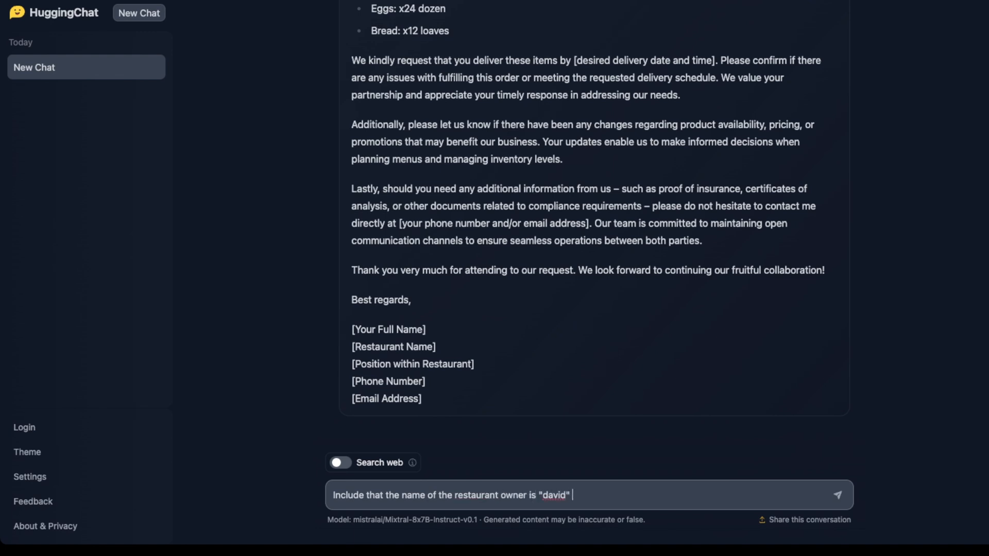
pyautogui.write('and add a r')
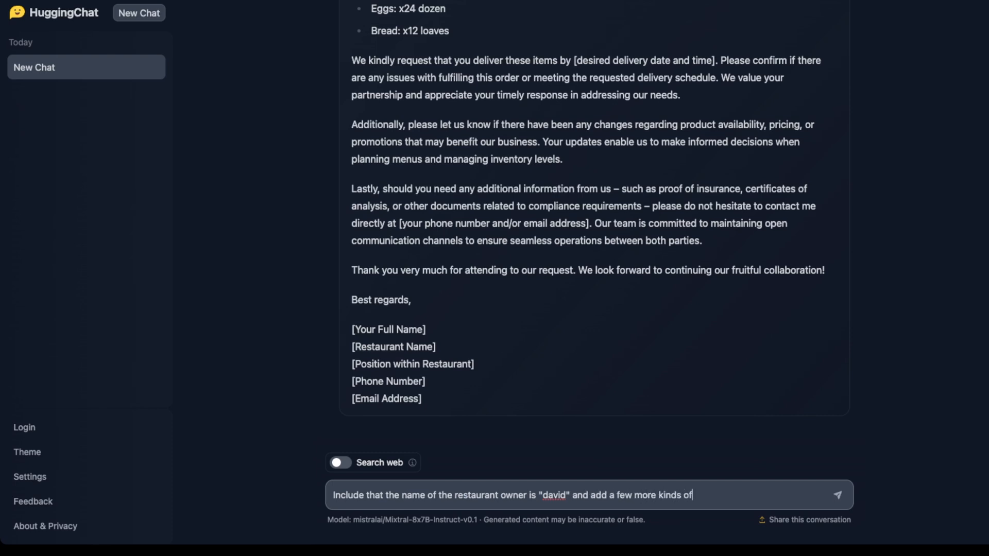
pyautogui.write('bread to the list.')
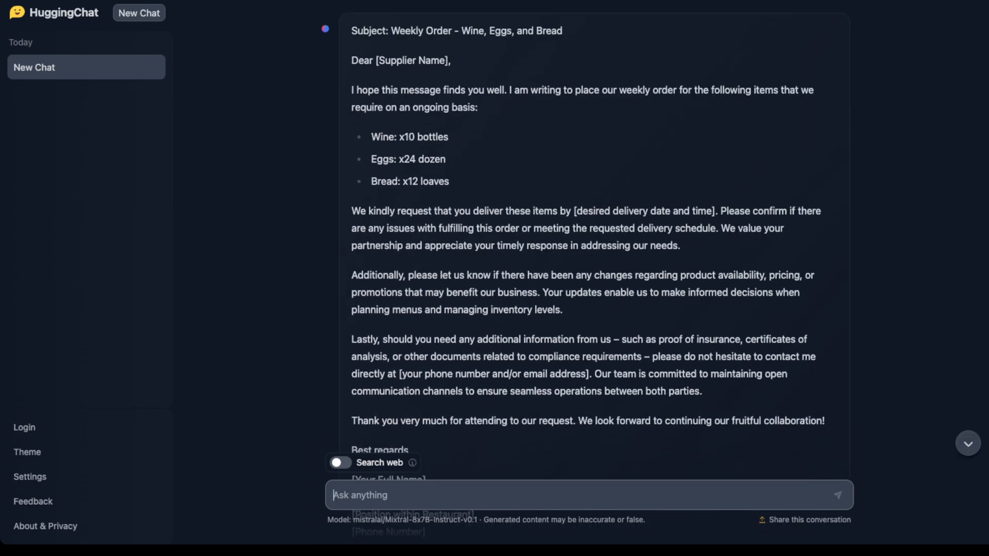
# - Start a new chat asking for a Python function fitting the most coordinates within a circle
pyautogui.click(139, 12)
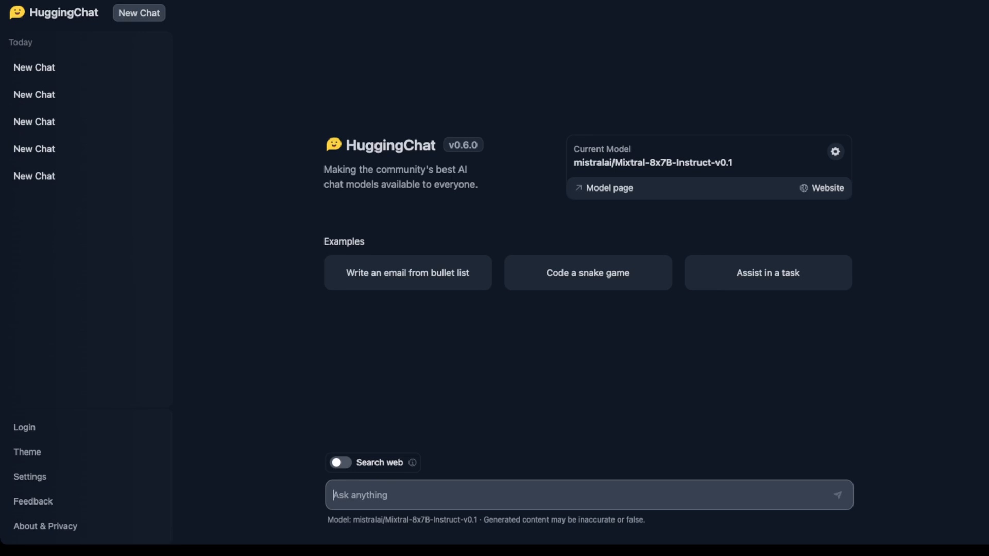
pyautogui.write('W')
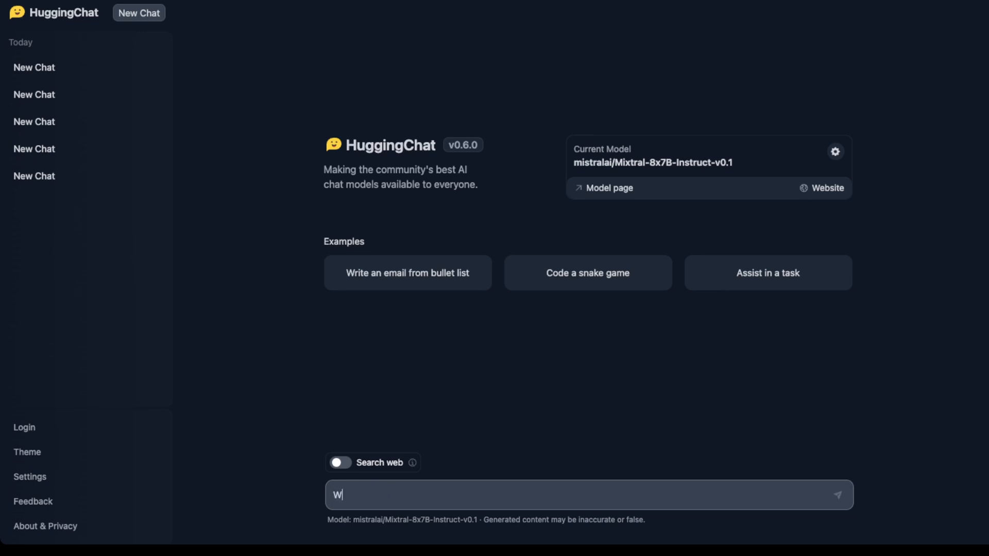
pyautogui.write('rite a python function that when given a list of')
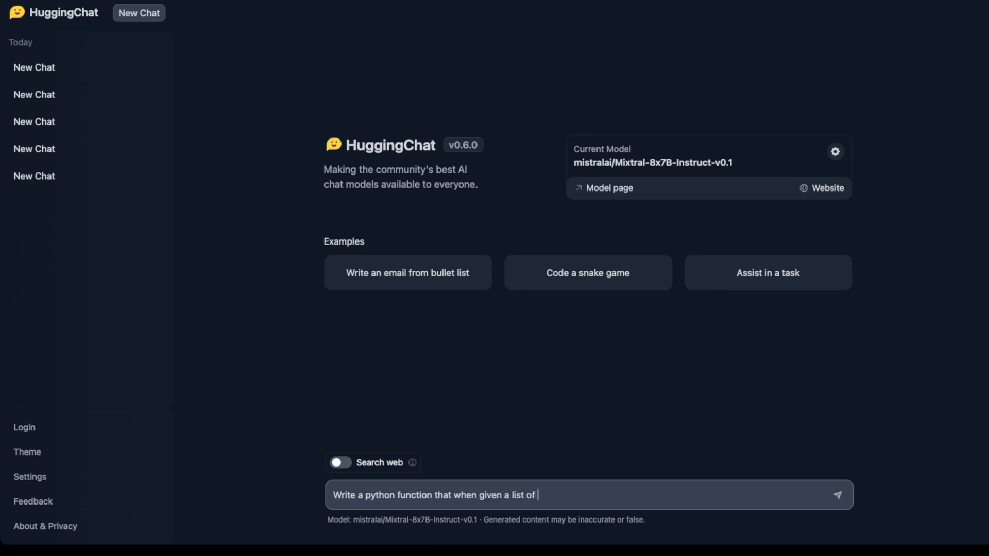
pyautogui.write('coordinates can tell me the m')
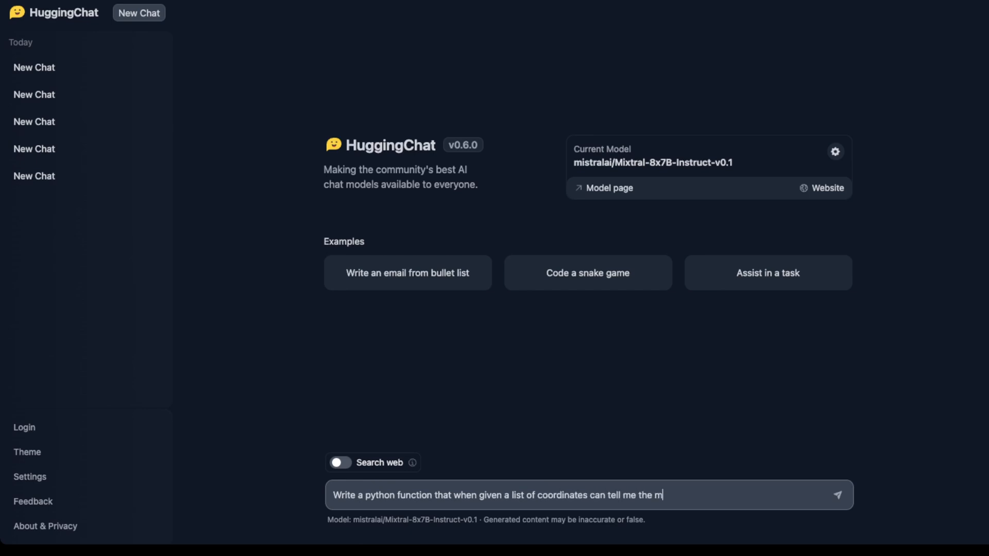
pyautogui.write('aximum number of coordinates that')
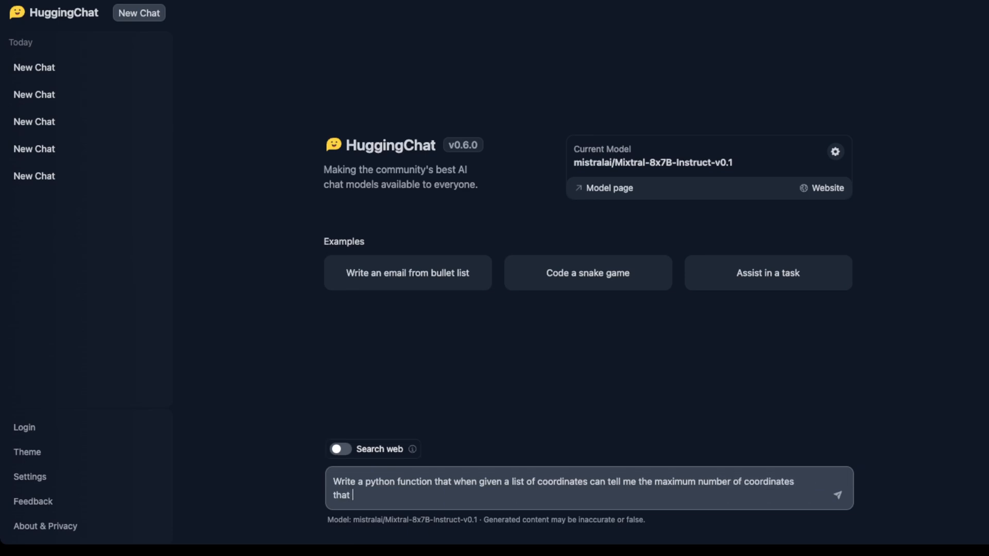
pyautogui.write('can fit within a')
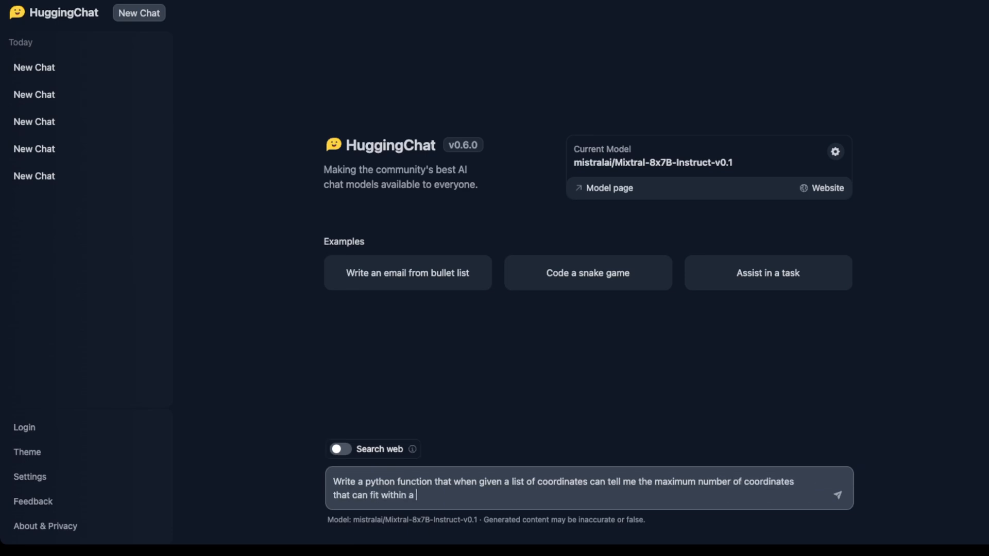
# - Add that each coordinate has a unique tag, returned in ascending alphabetical order
pyautogui.write('circle.  Each f')
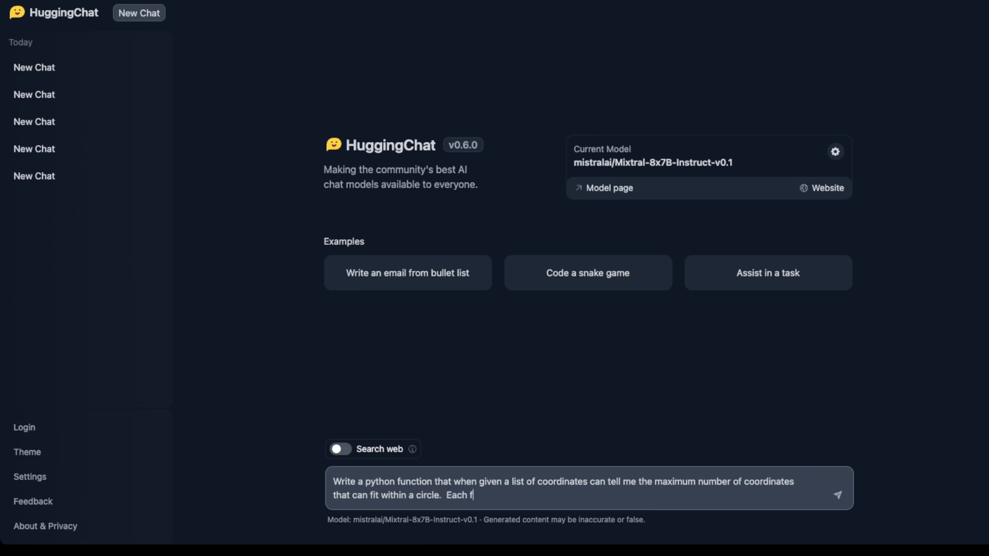
pyautogui.write('coordinate h')
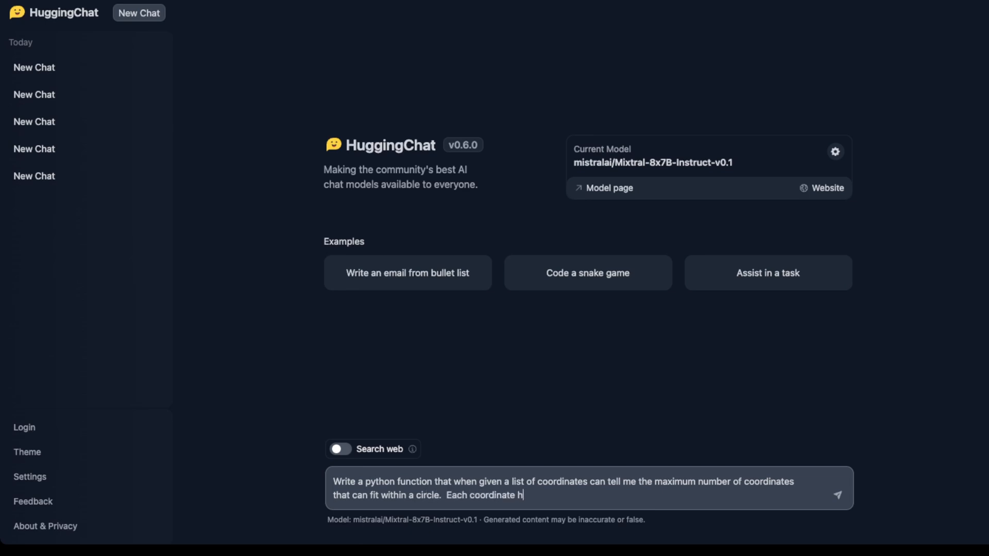
pyautogui.write('as a unique tag')
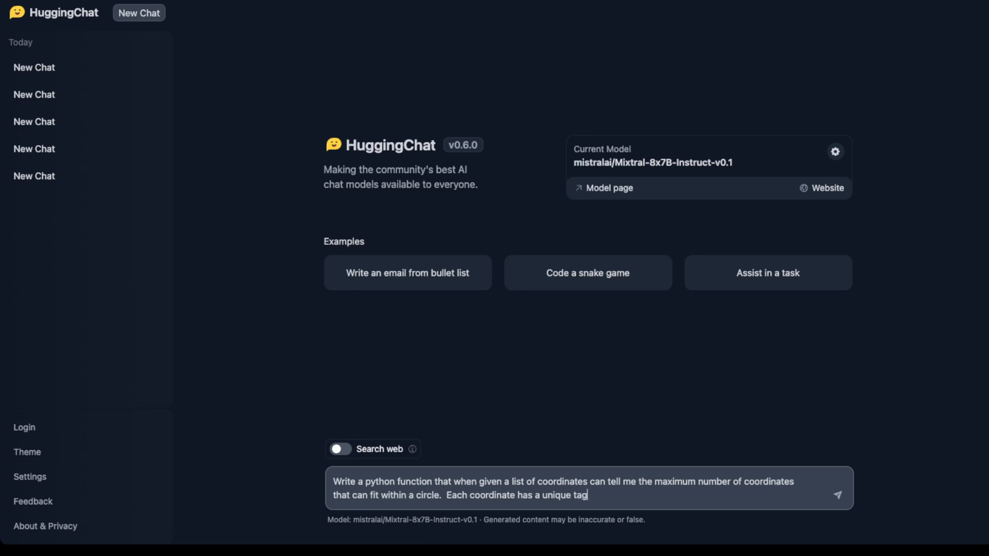
pyautogui.write(', ensure that only tags in')
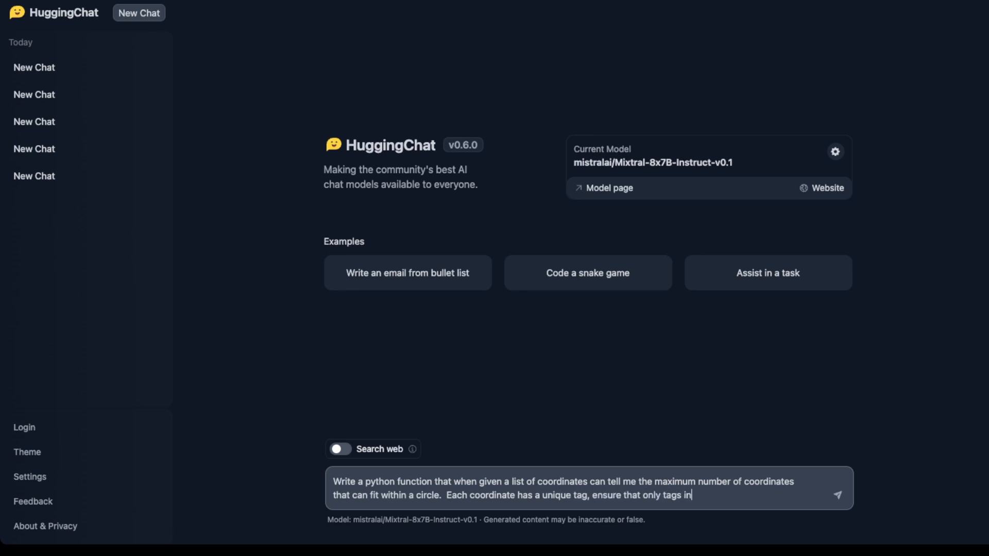
pyautogui.write('ascending')
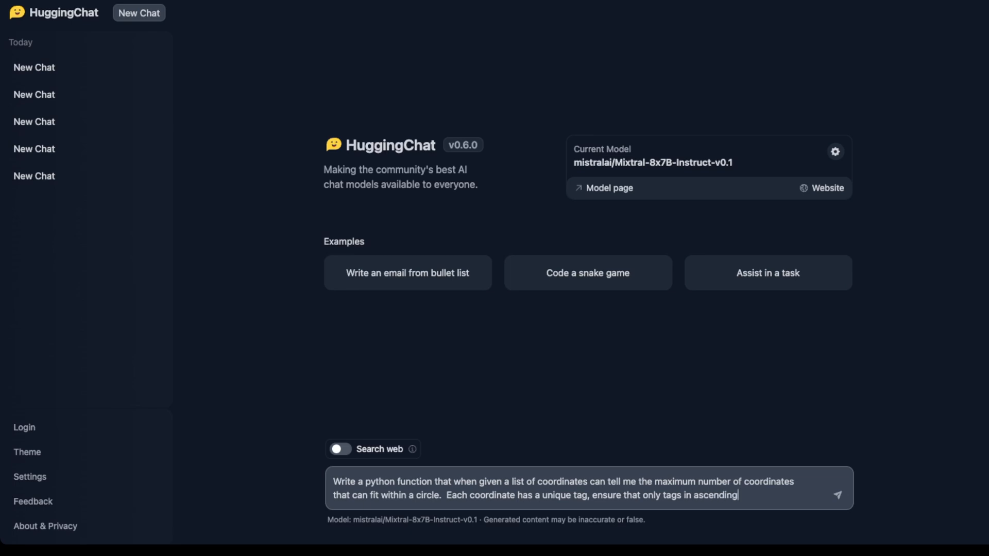
pyautogui.write('alphabetical o')
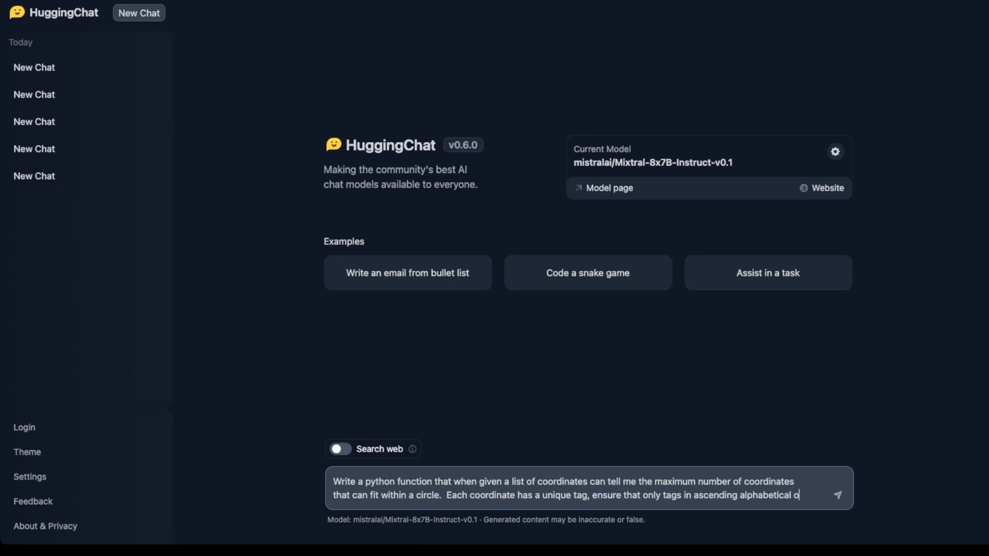
pyautogui.write('rder')
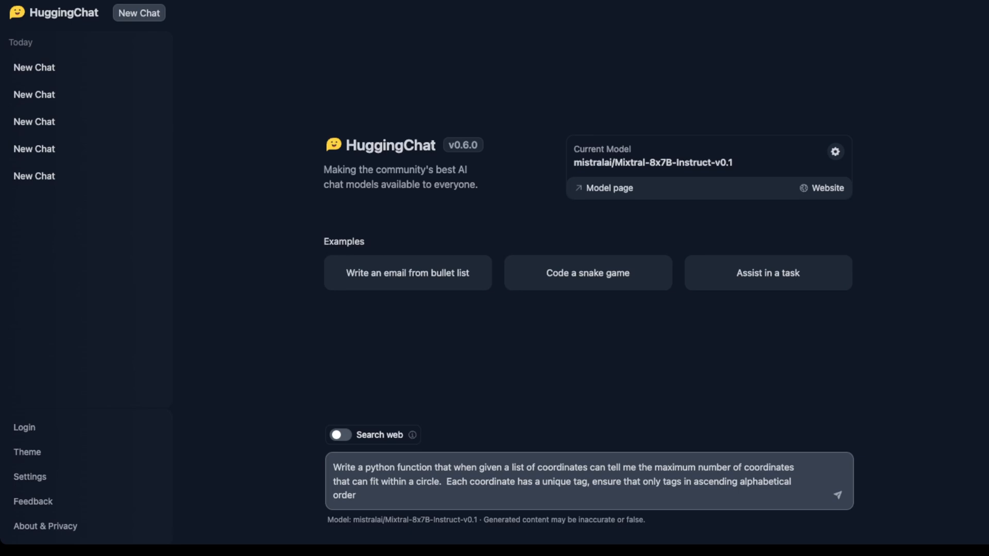
pyautogui.write('are inside the cirfcl')
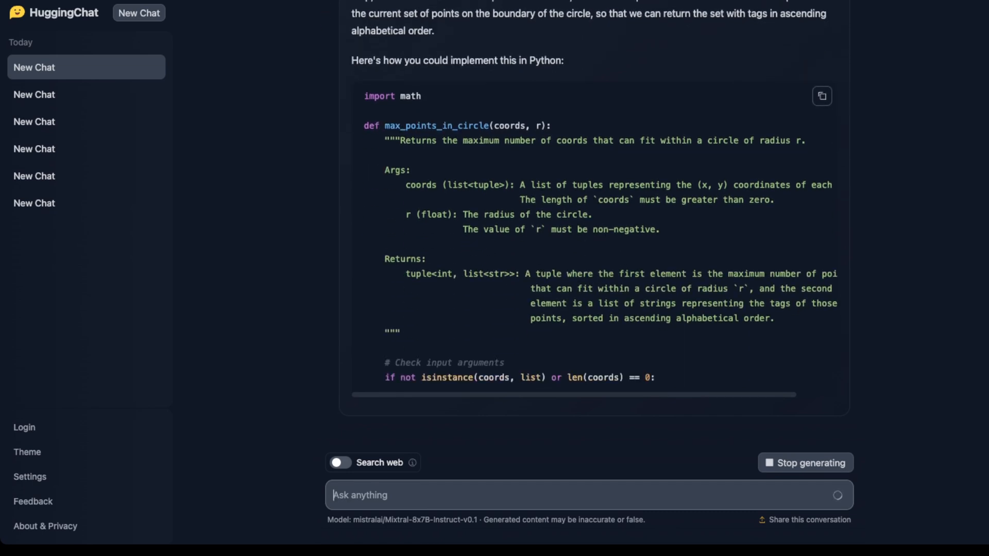
# - Review Mixtral's max_points_in_circle code with input validation and distance-from-origin sorting
pyautogui.scroll(-3)
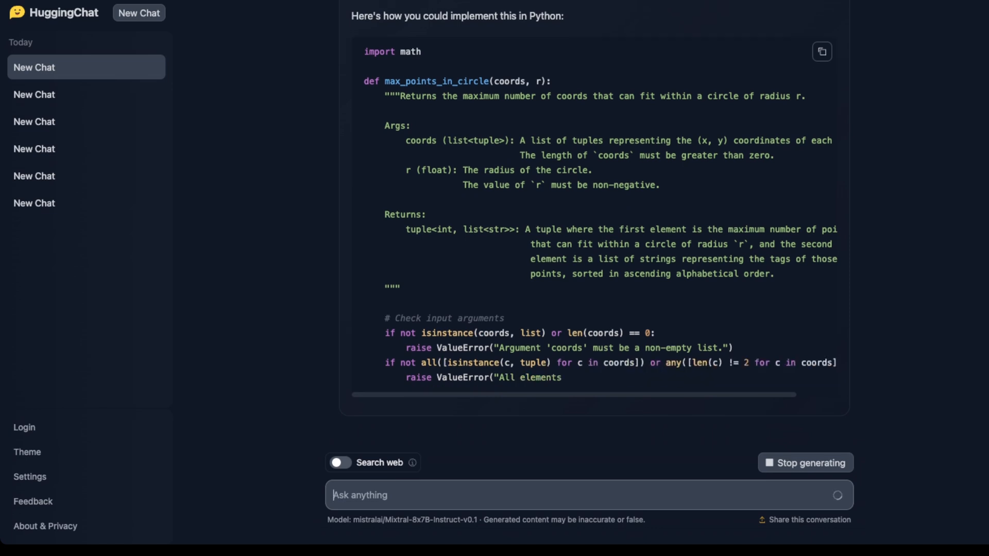
pyautogui.scroll(-3)
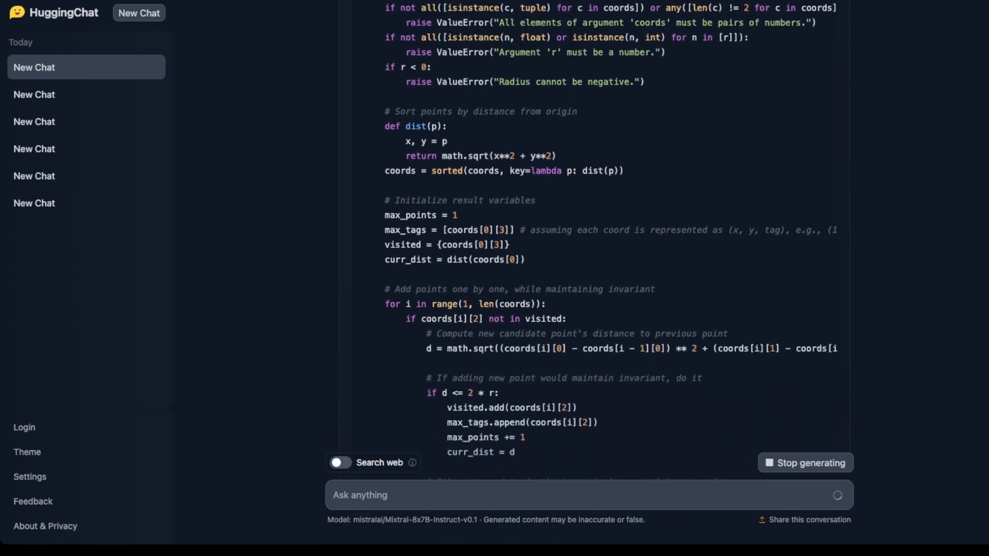
pyautogui.scroll(-3)
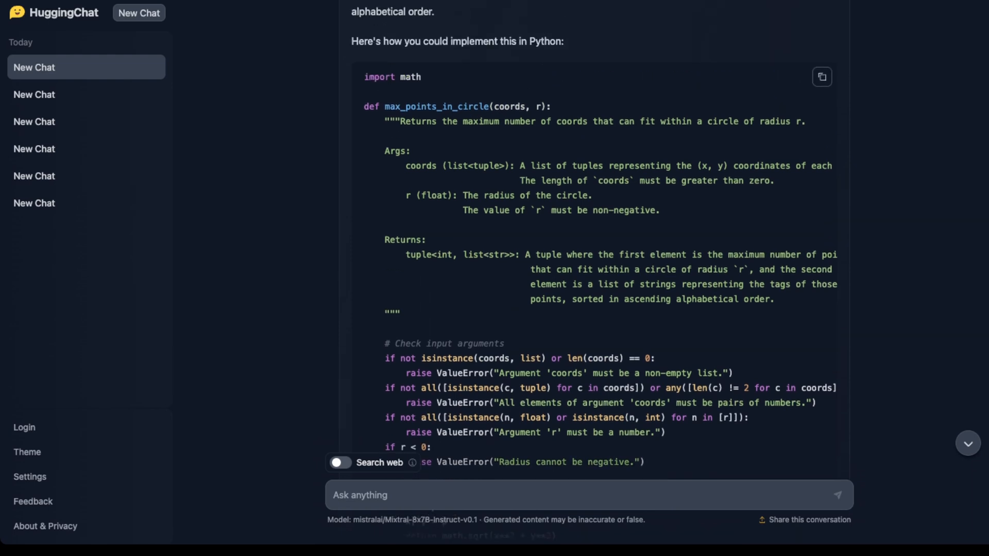
pyautogui.scroll(-3)
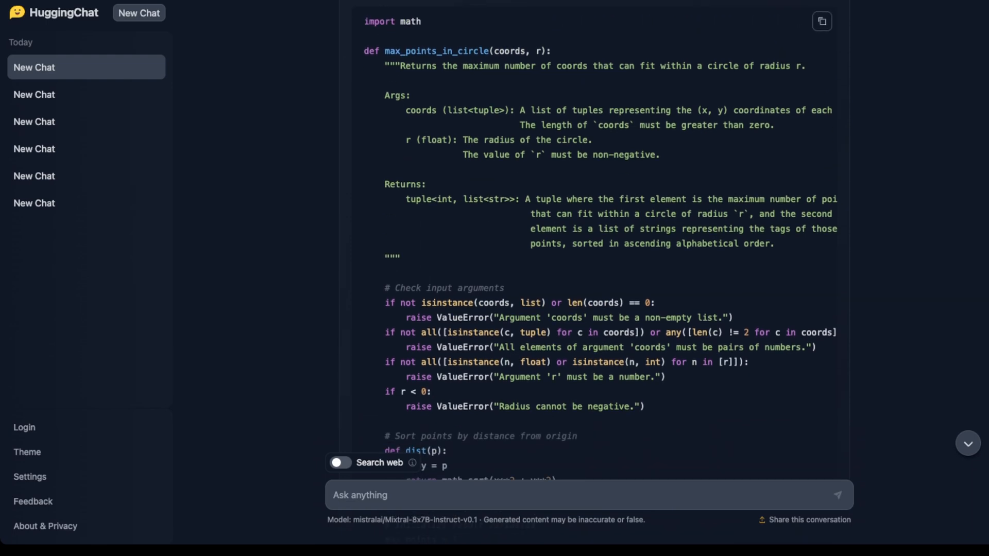